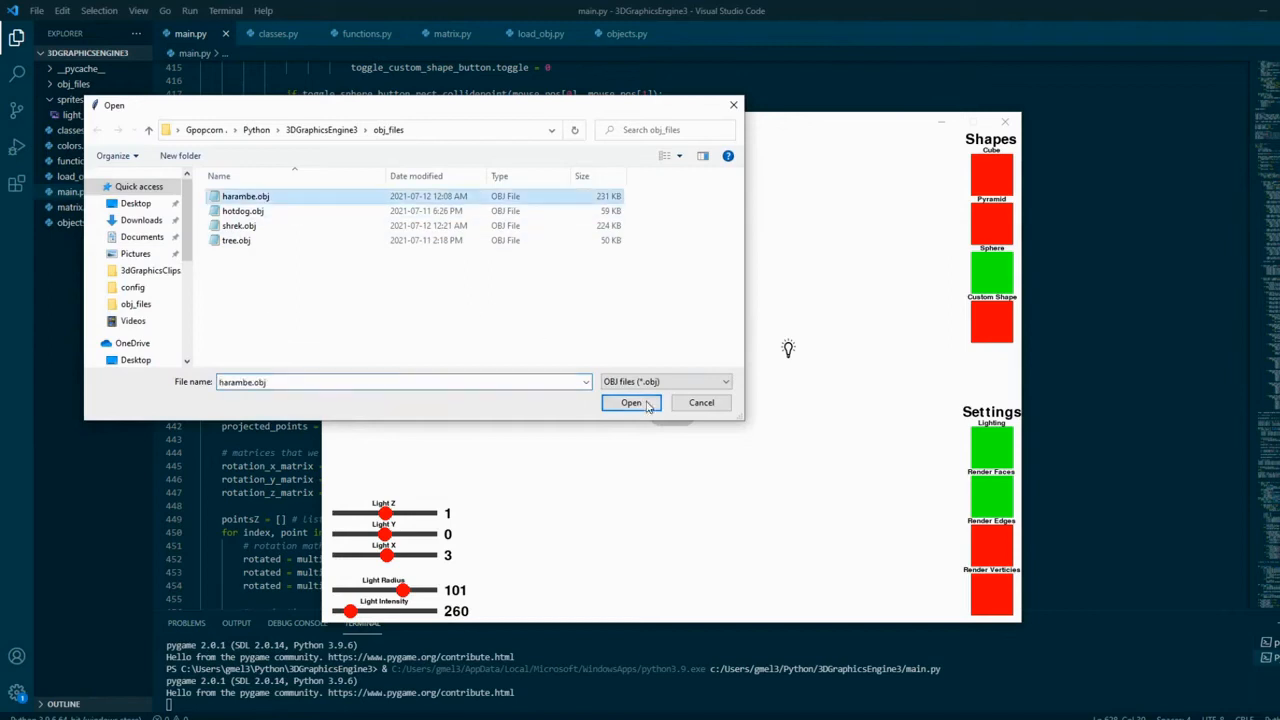
Confirm loading harambe.obj from the obj_files folder
{"action": "left_click", "coordinate": [630, 402]}
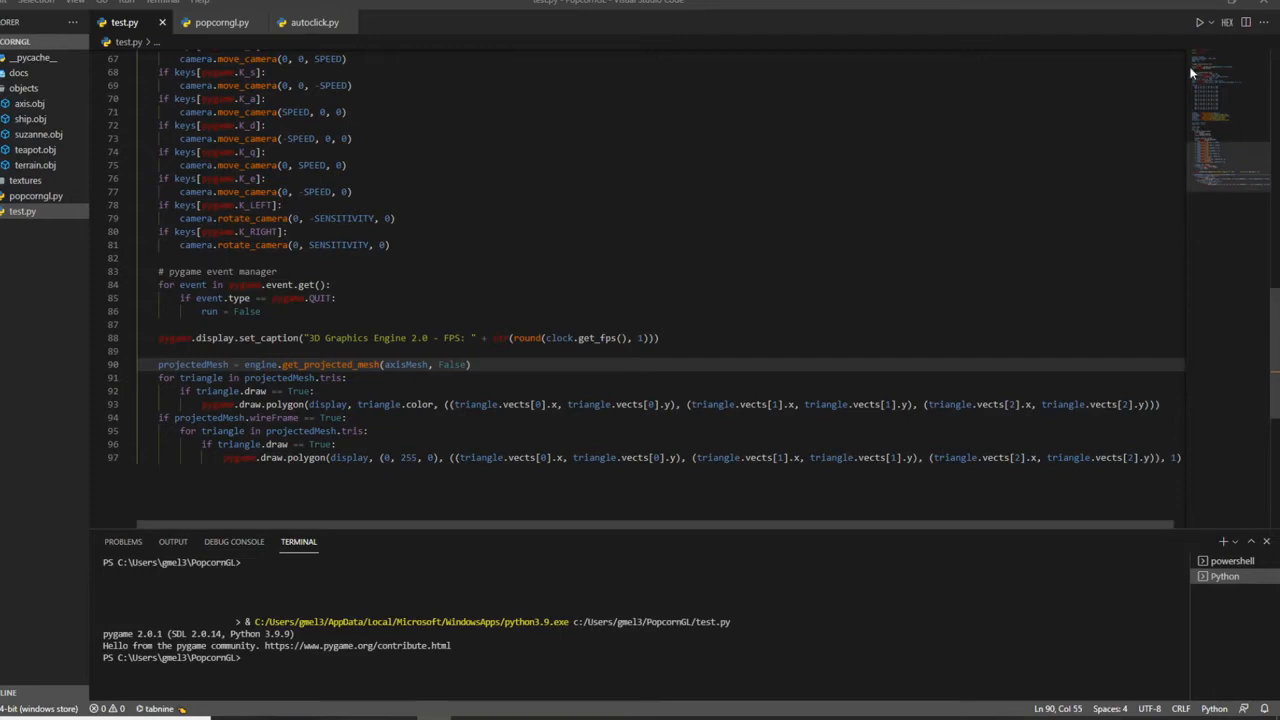
{"action": "left_click", "coordinate": [1199, 22]}
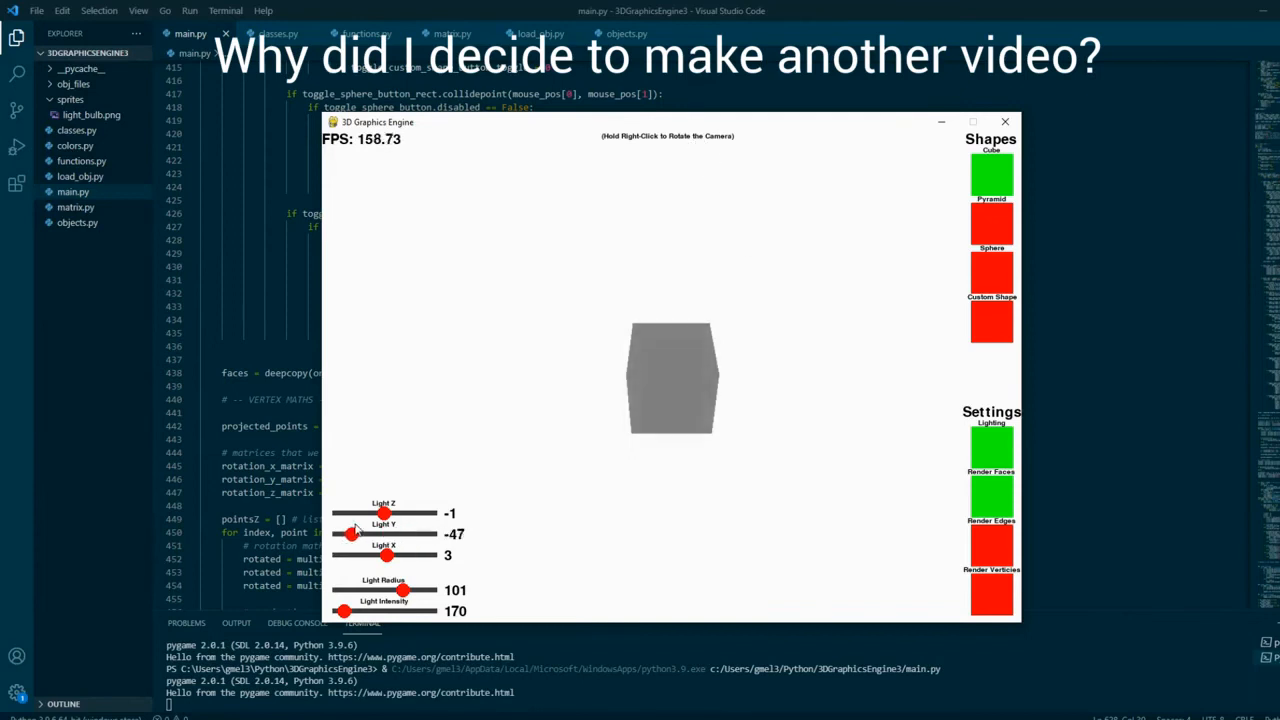
Set light height to 0 and intensity to 260, then load harambe.obj as custom shape
{"action": "left_click_drag", "start_coordinate": [349, 534], "coordinate": [385, 534]}
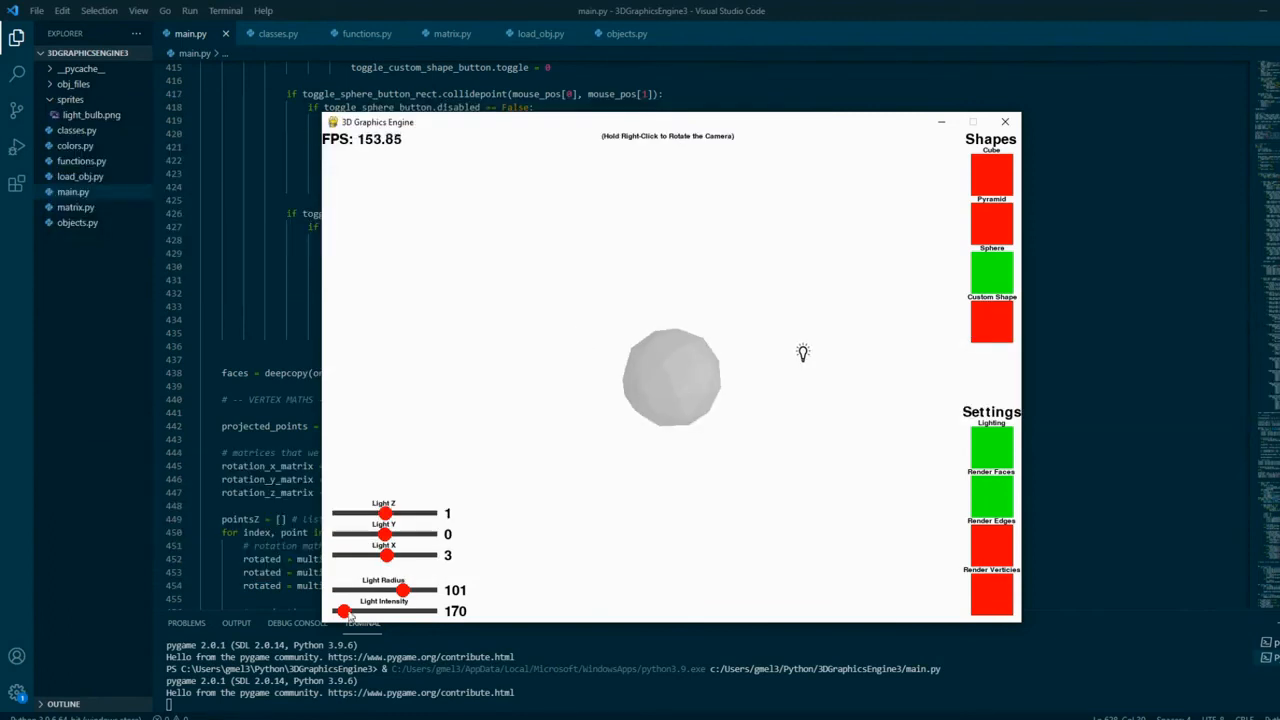
{"action": "left_click_drag", "start_coordinate": [342, 611], "coordinate": [348, 611]}
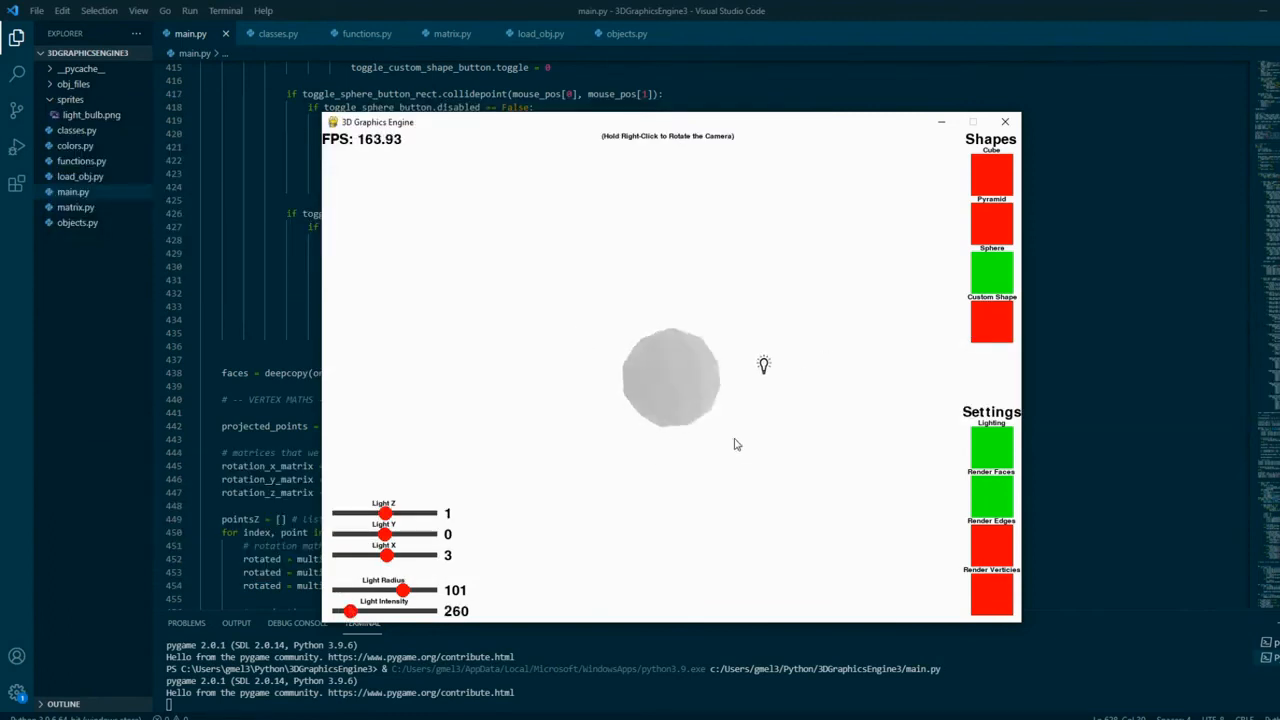
{"action": "left_click", "coordinate": [990, 320]}
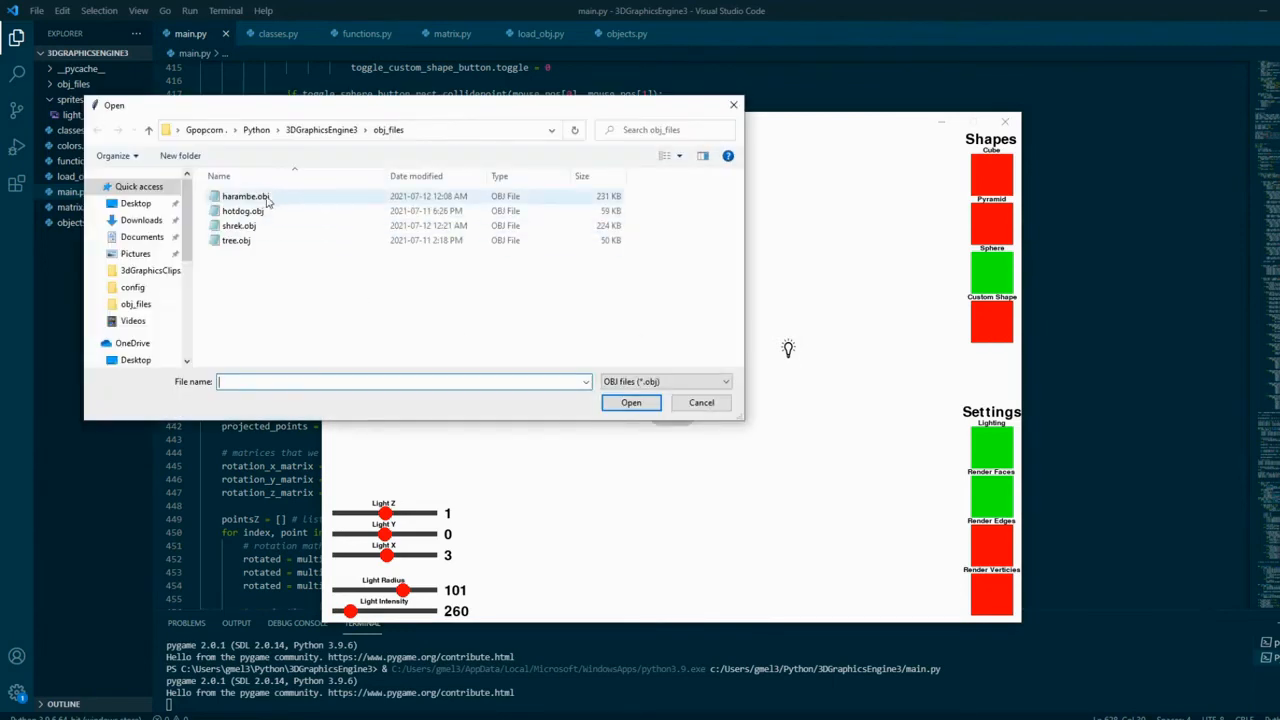
{"action": "left_click", "coordinate": [631, 402]}
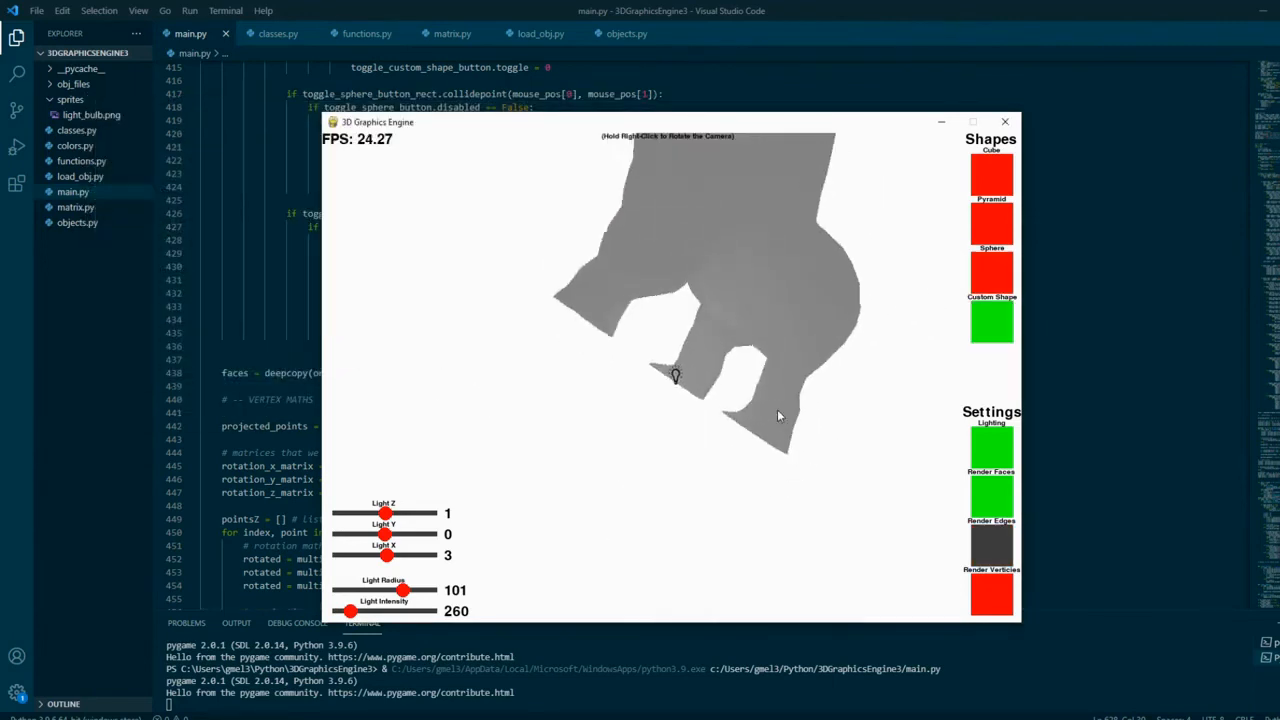